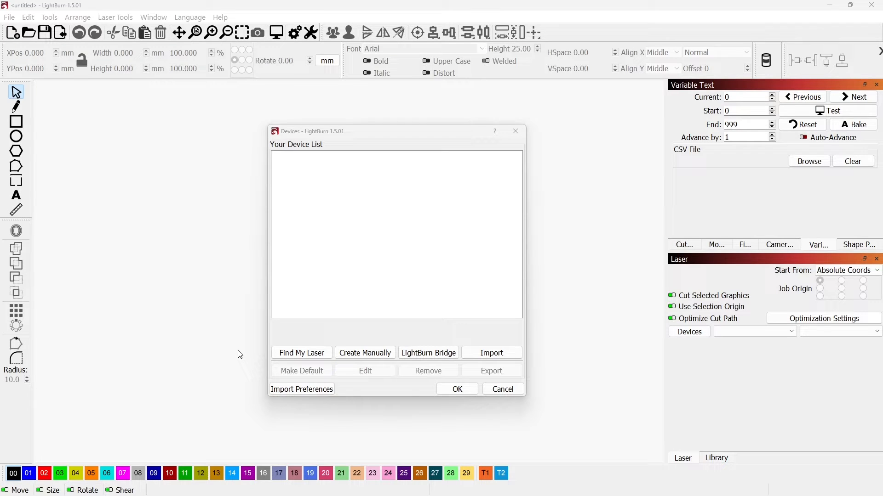
pyautogui.moveTo(255, 353)
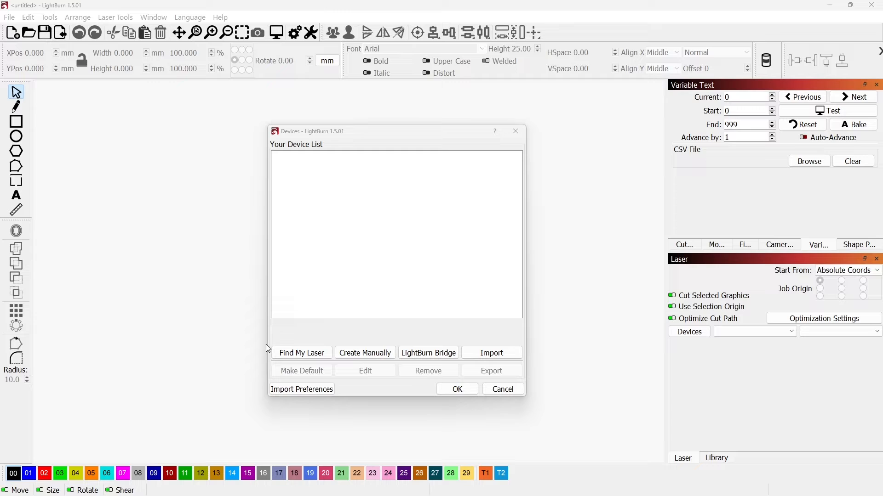
pyautogui.moveTo(280, 347)
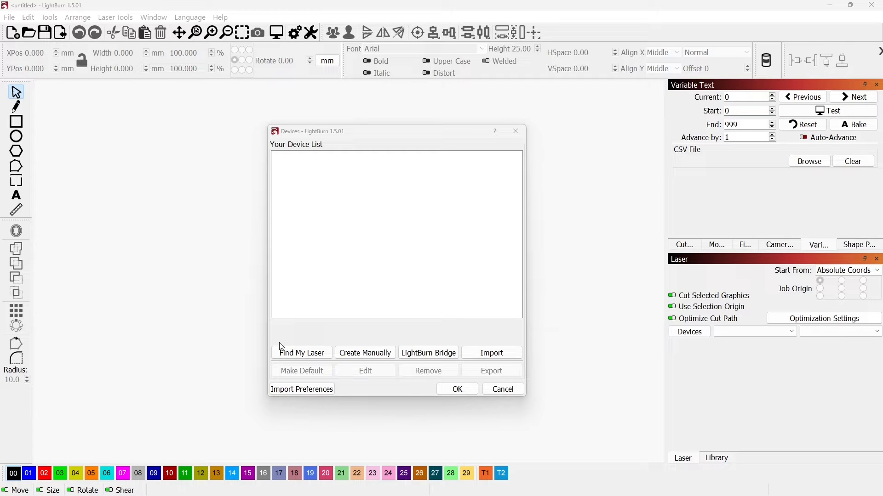
pyautogui.moveTo(316, 174)
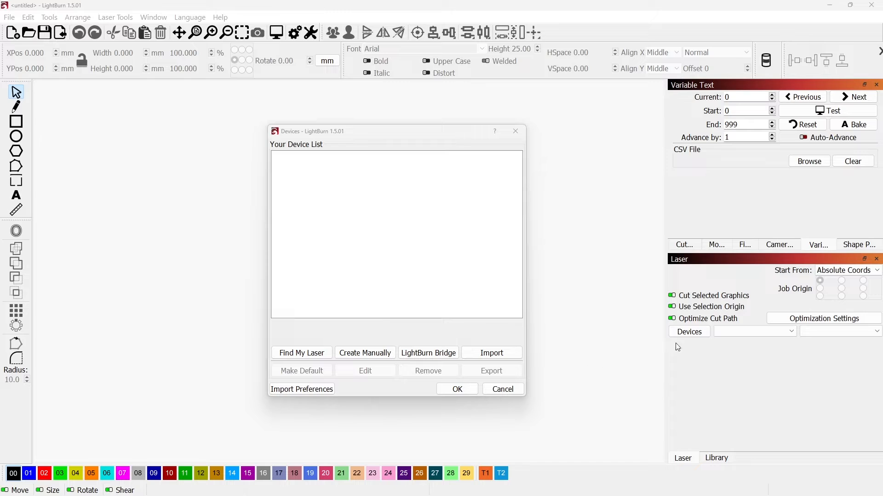
pyautogui.moveTo(307, 167)
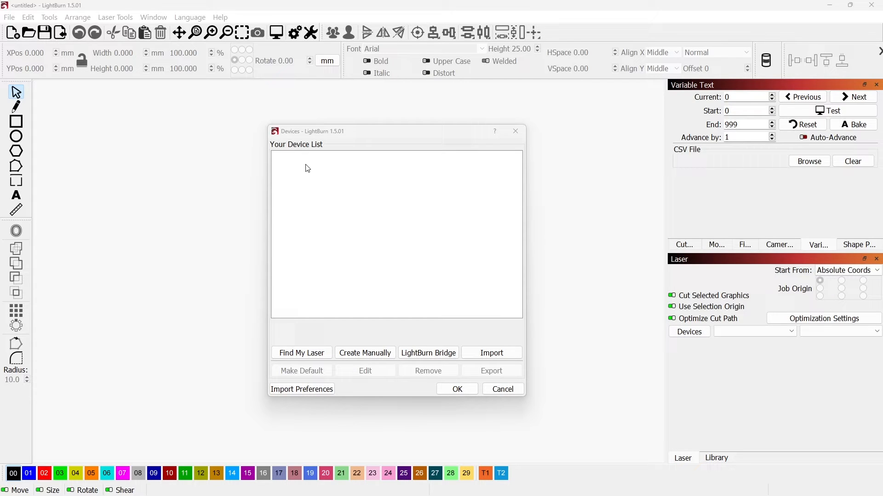
pyautogui.moveTo(381, 269)
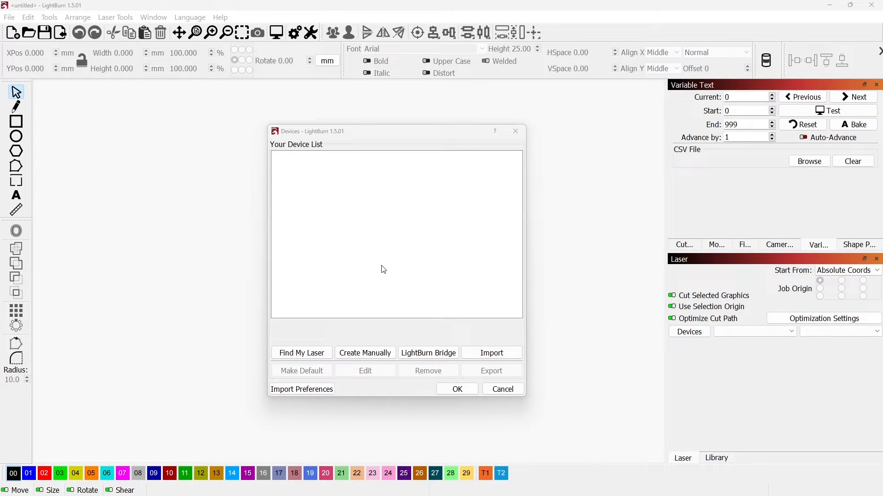
pyautogui.moveTo(355, 130)
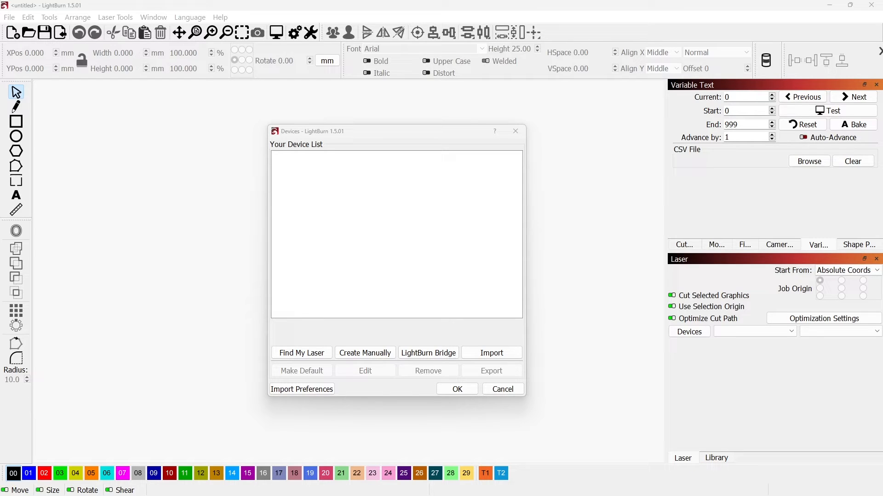
# Begin importing a device profile and browse to the THUNDER (D:) drive's folders.
pyautogui.click(490, 353)
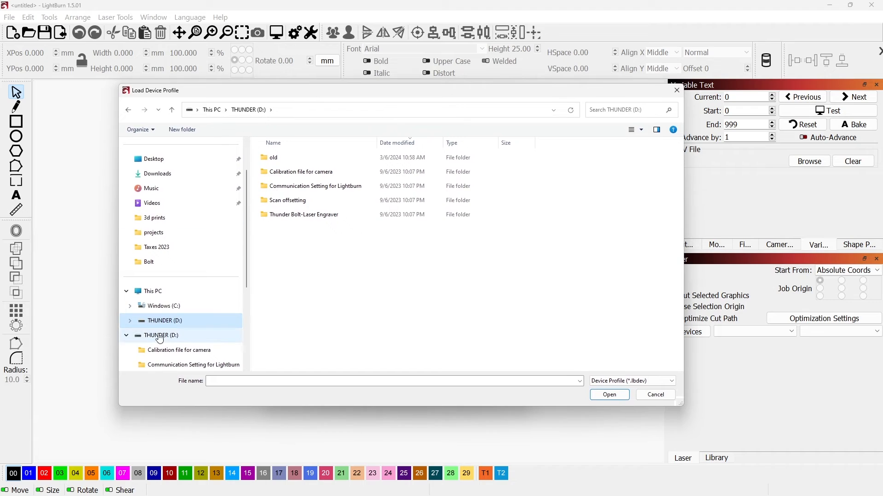
pyautogui.click(165, 335)
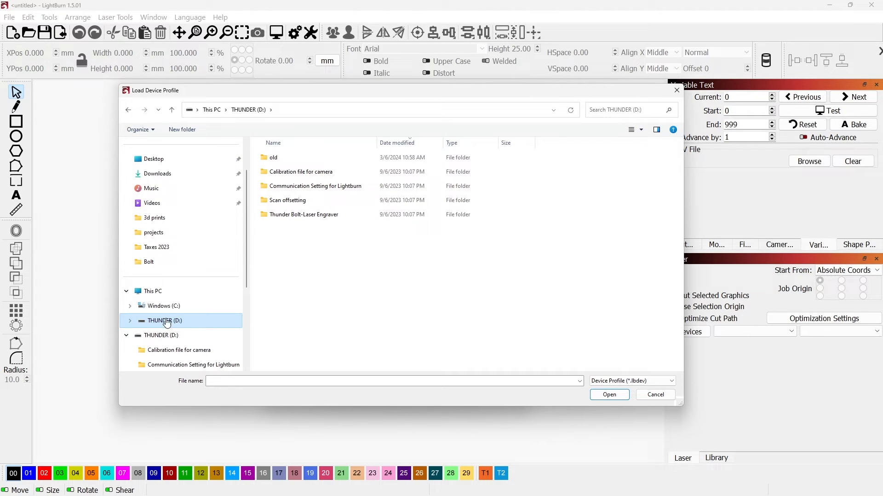
pyautogui.moveTo(171, 326)
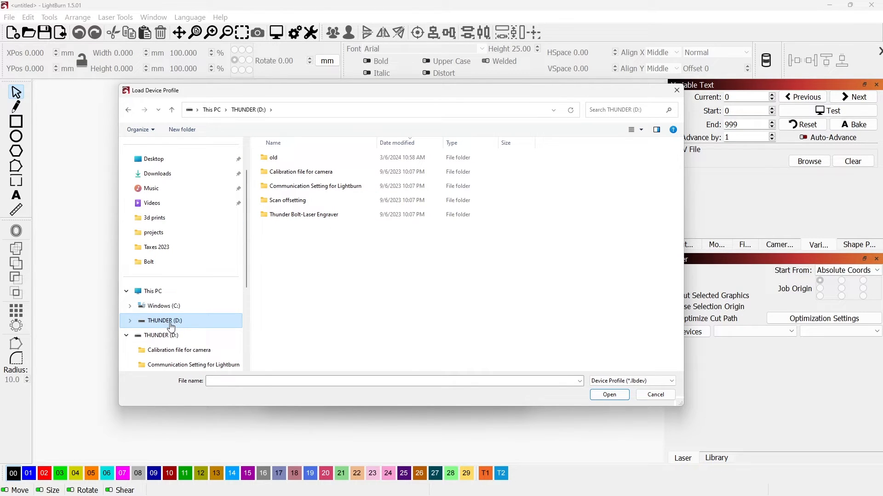
pyautogui.moveTo(181, 327)
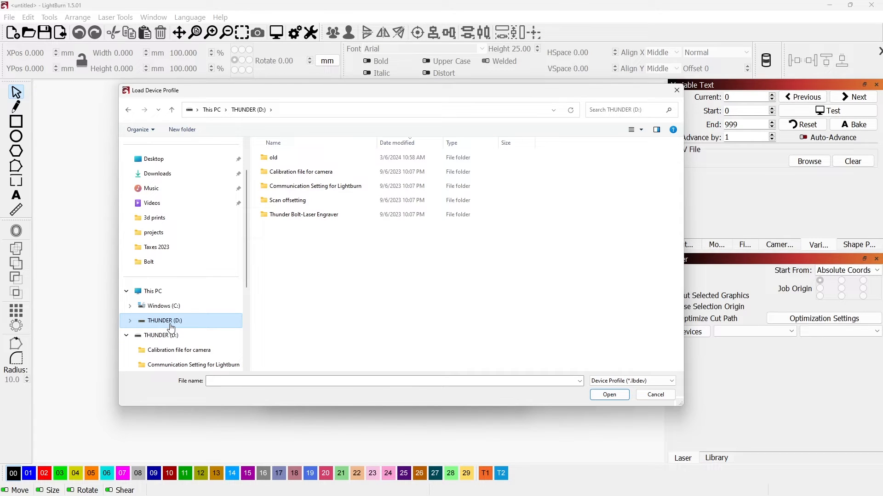
pyautogui.click(160, 334)
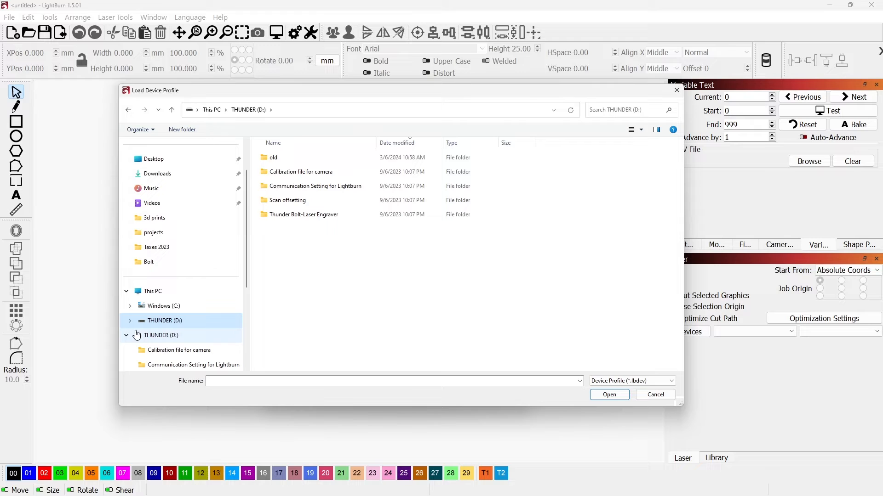
pyautogui.click(164, 320)
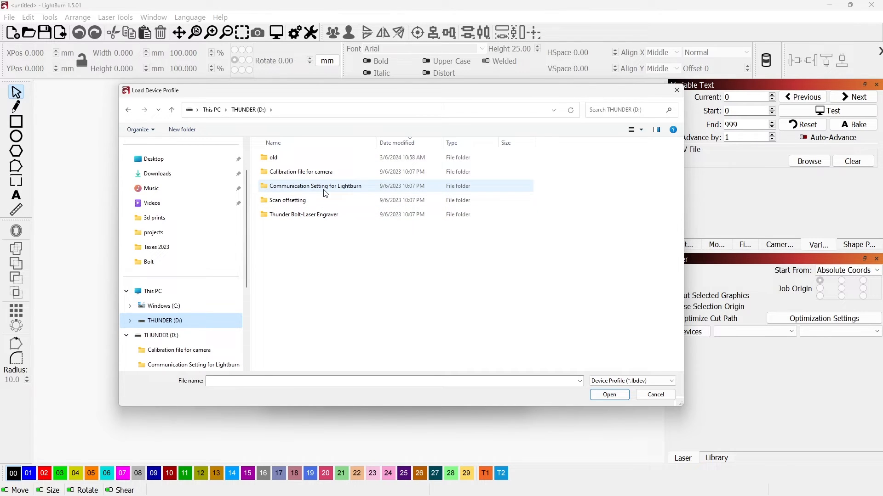
# Load Bolt_2332098_enet.lbdev from the Communication Setting for Lightburn folder into the device list.
pyautogui.doubleClick(314, 185)
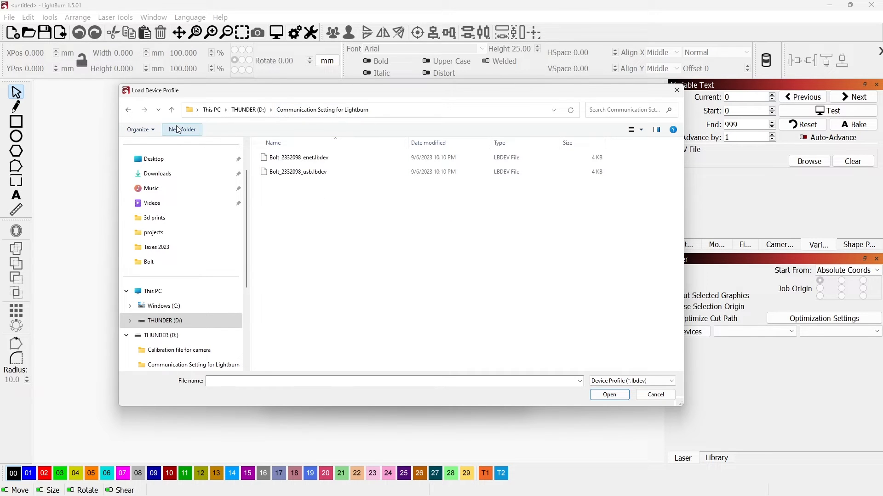
pyautogui.moveTo(172, 109)
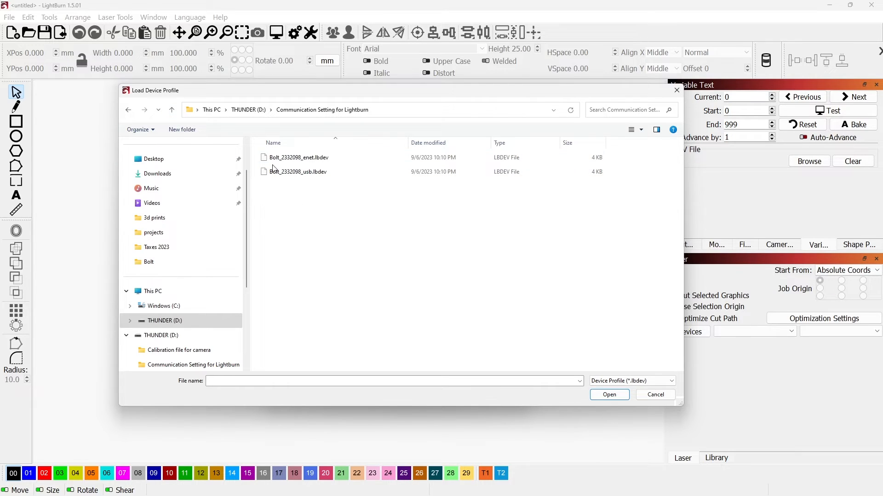
pyautogui.click(298, 157)
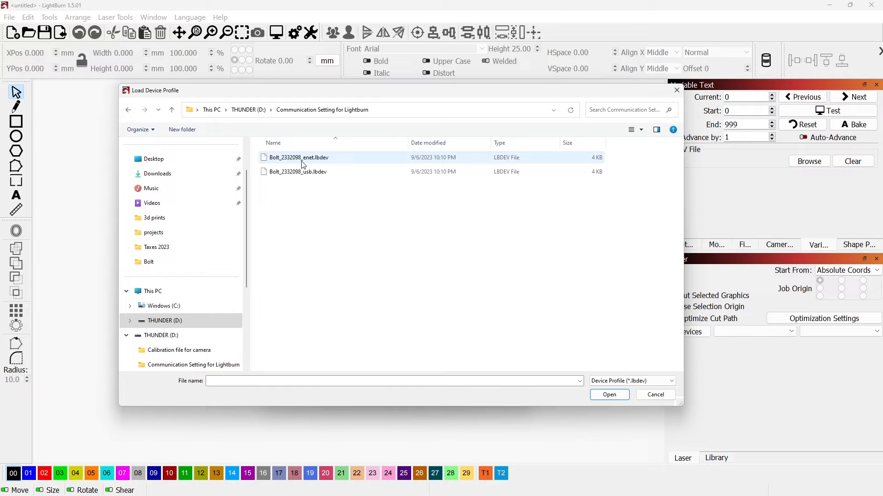
pyautogui.moveTo(328, 160)
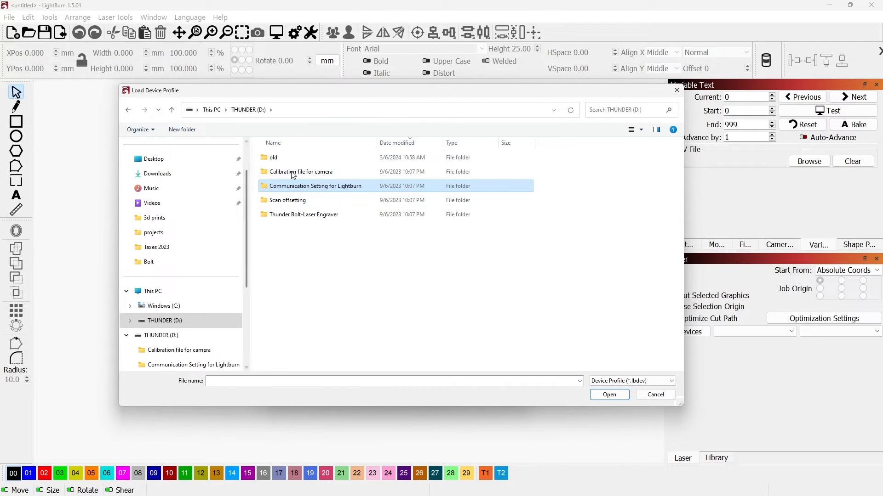
pyautogui.doubleClick(315, 186)
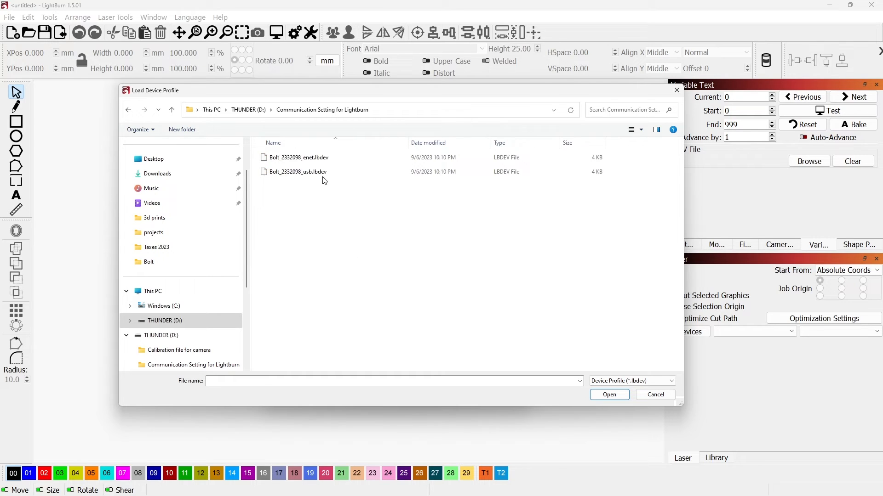
pyautogui.click(298, 157)
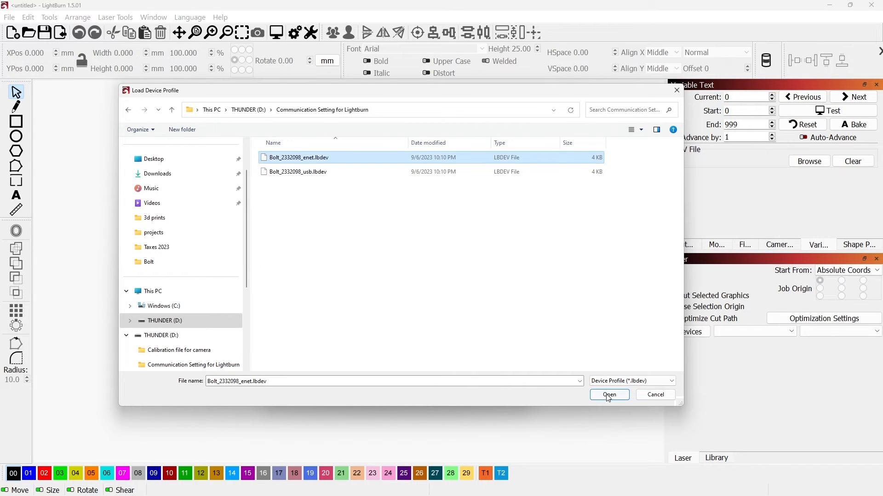
pyautogui.click(608, 394)
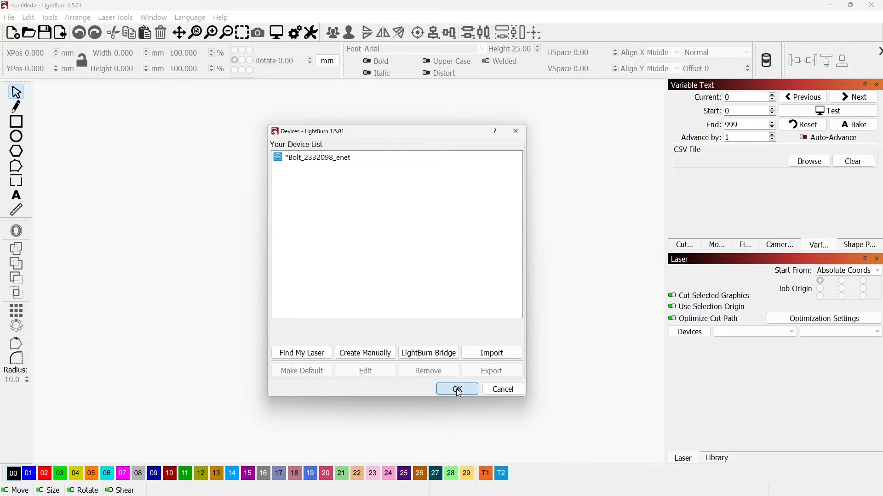
# Confirm the Devices list so Bolt_2332098_enet becomes the active device.
pyautogui.click(457, 389)
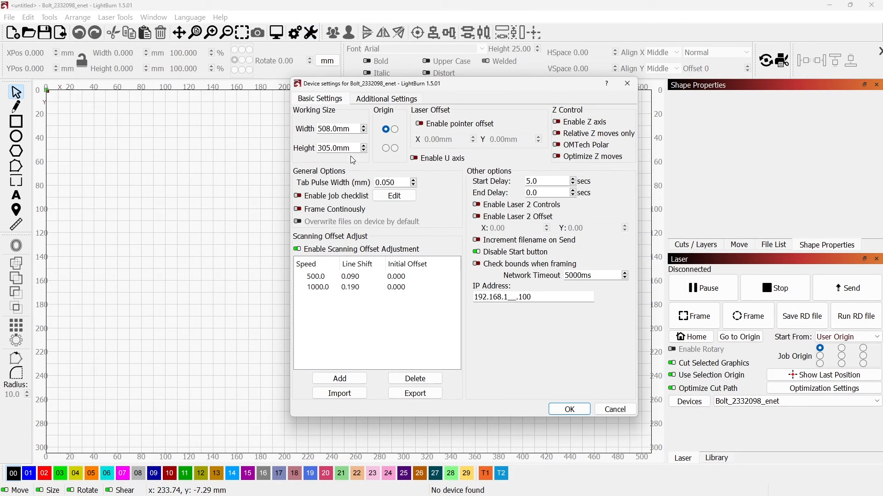
pyautogui.click(315, 277)
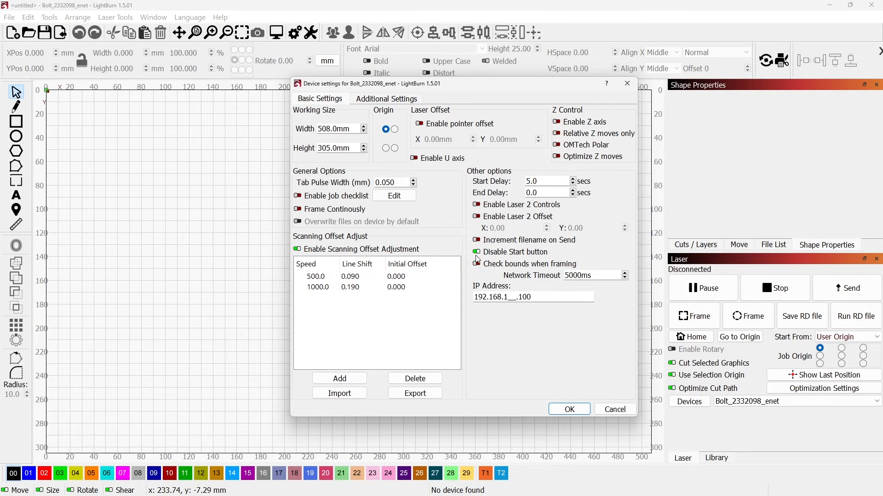
pyautogui.moveTo(546, 181)
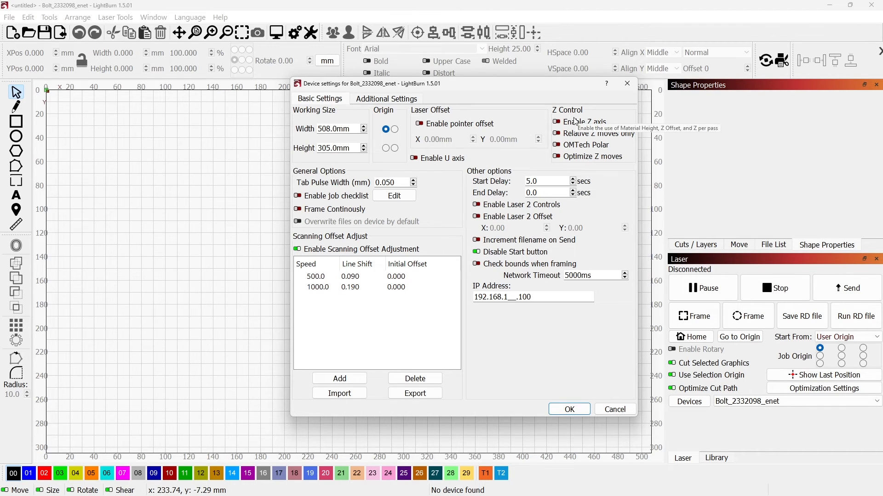
pyautogui.moveTo(550, 156)
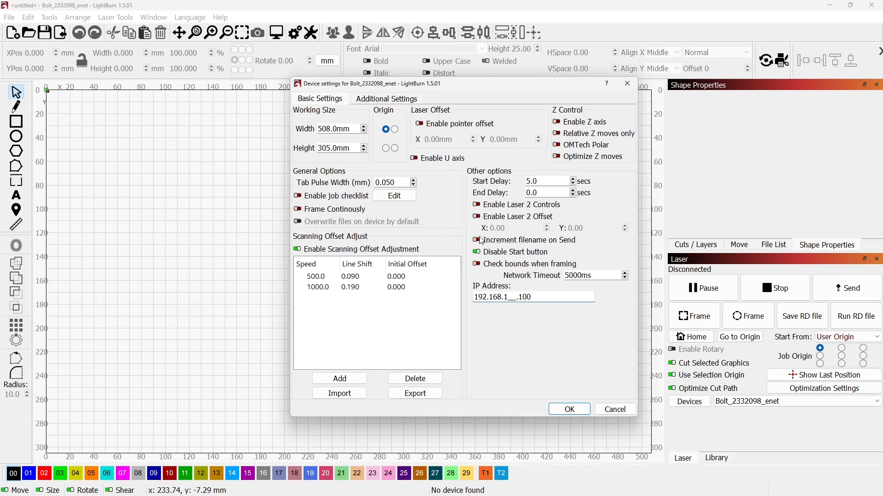
pyautogui.click(532, 297)
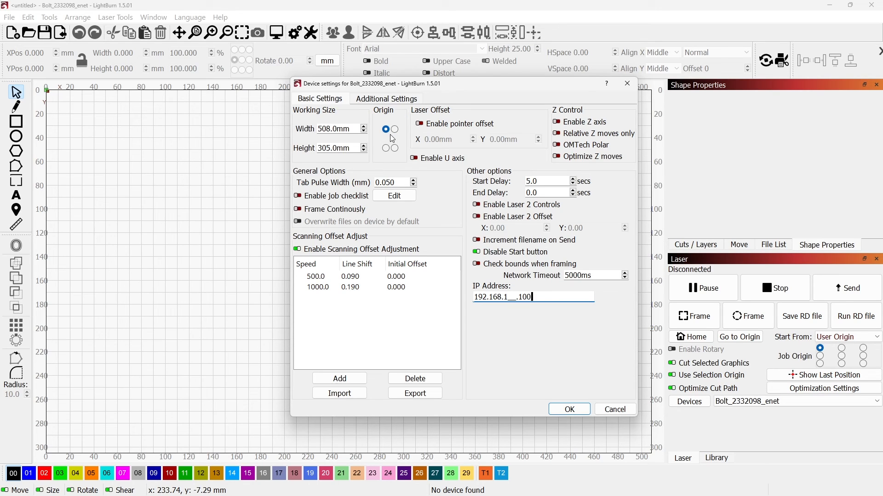
pyautogui.click(386, 98)
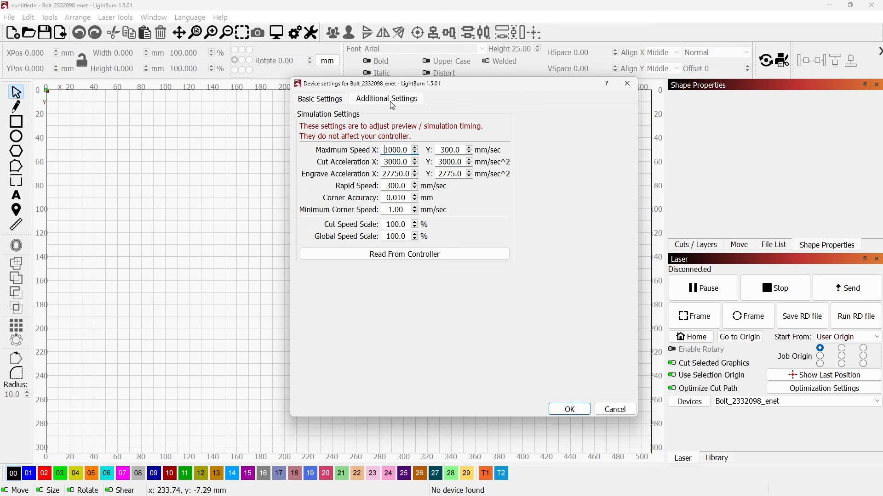
pyautogui.moveTo(407, 249)
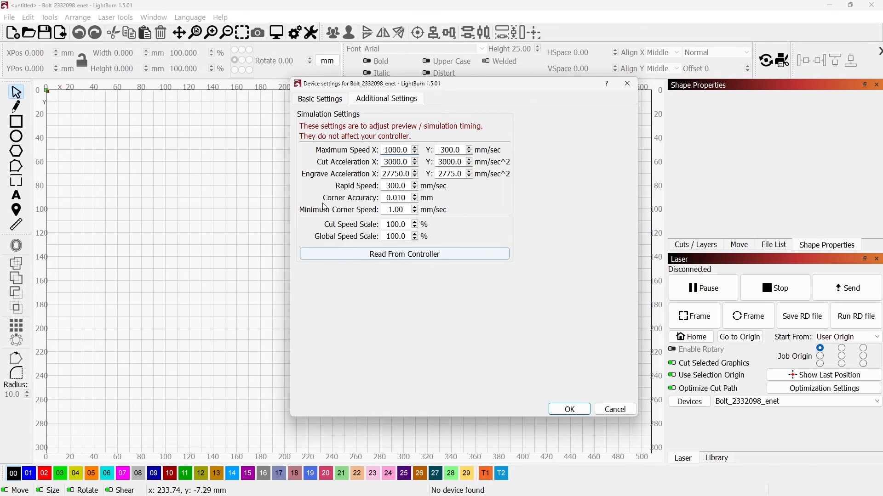
pyautogui.click(320, 98)
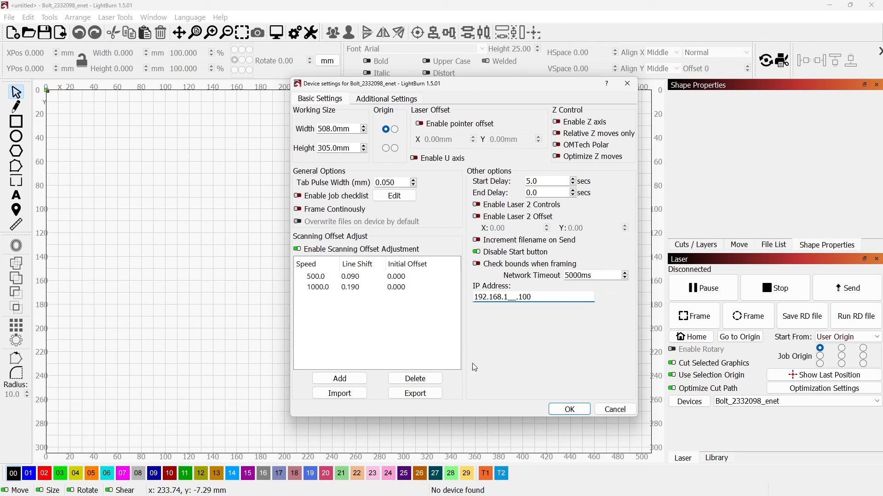
pyautogui.moveTo(551, 401)
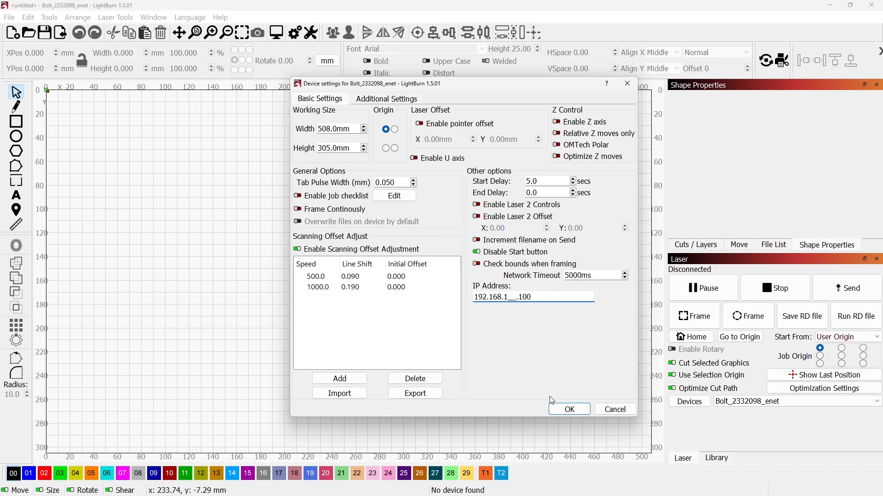
pyautogui.moveTo(557, 405)
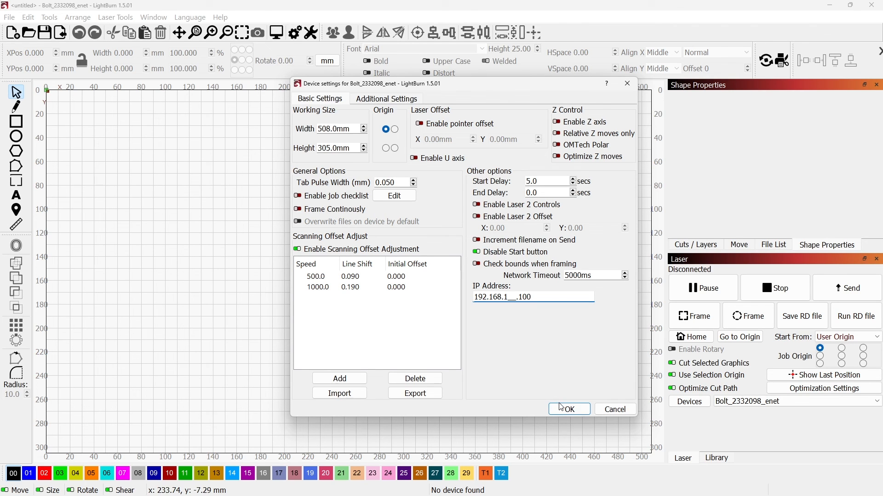